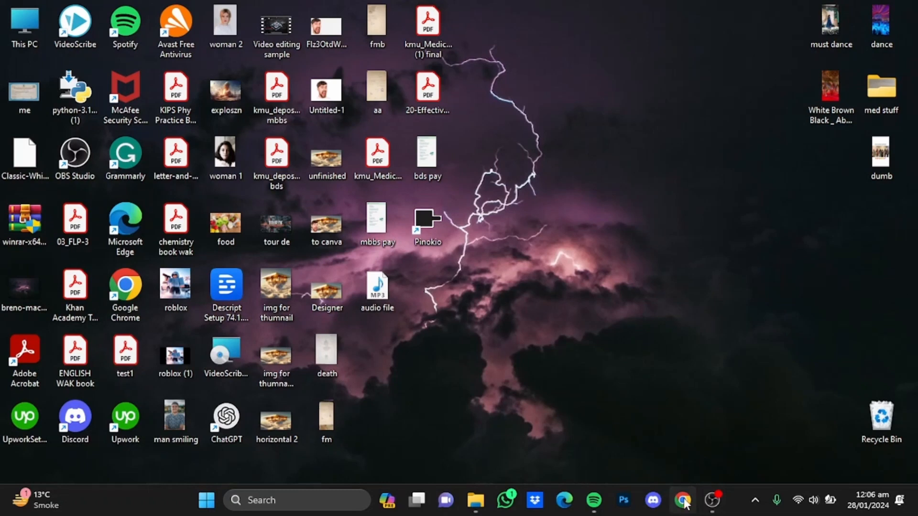
Step: Search Google for 'morph studio ai' in Chrome and open the morphstudio.com result
left_click(680, 500)
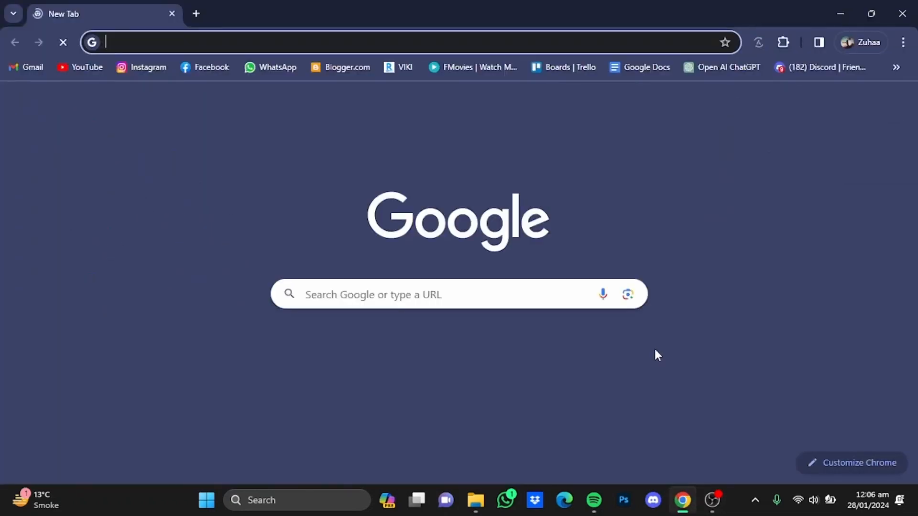
type("morph ai")
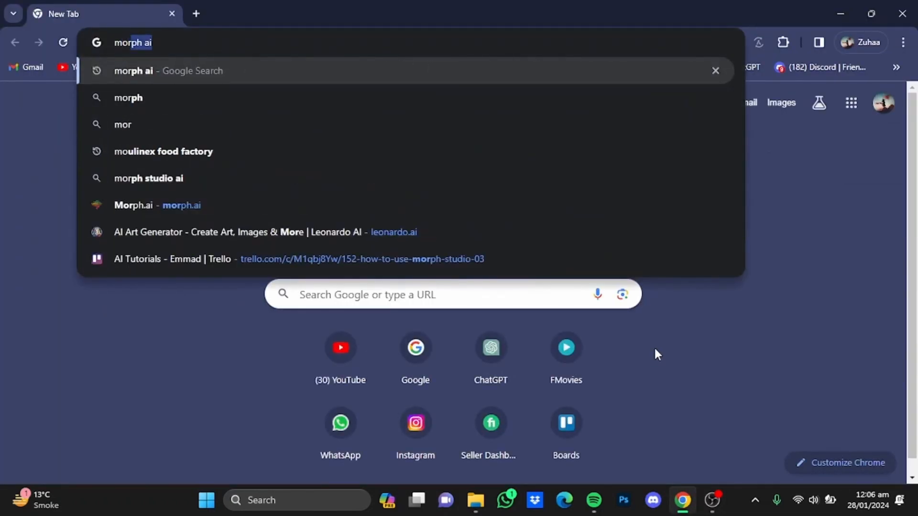
left_click(147, 178)
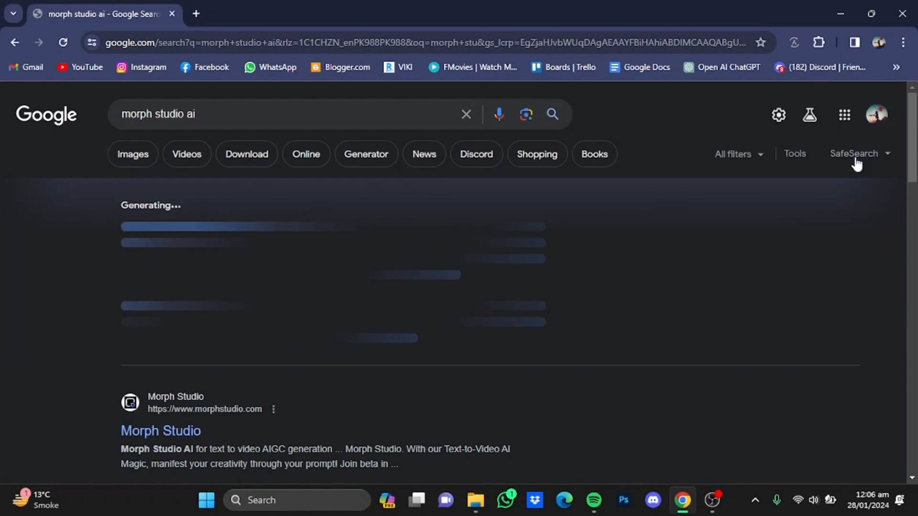
scroll("down", 3)
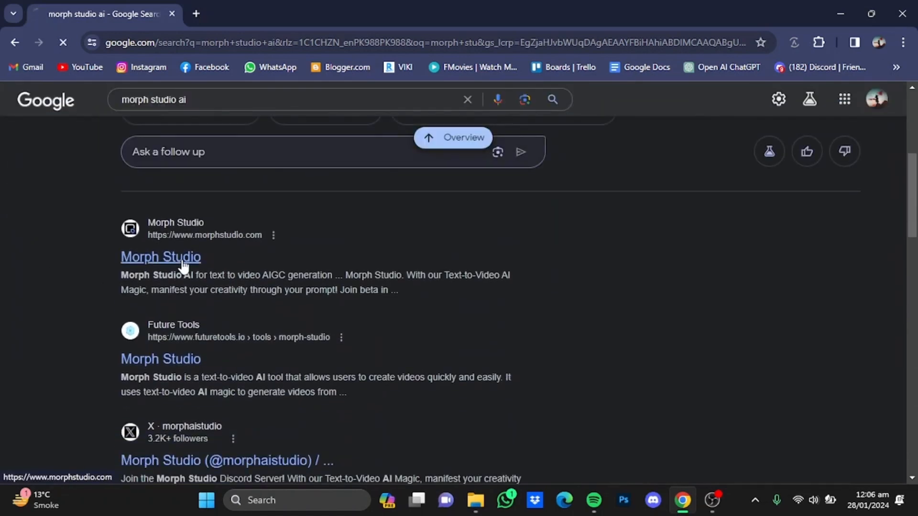
left_click(161, 256)
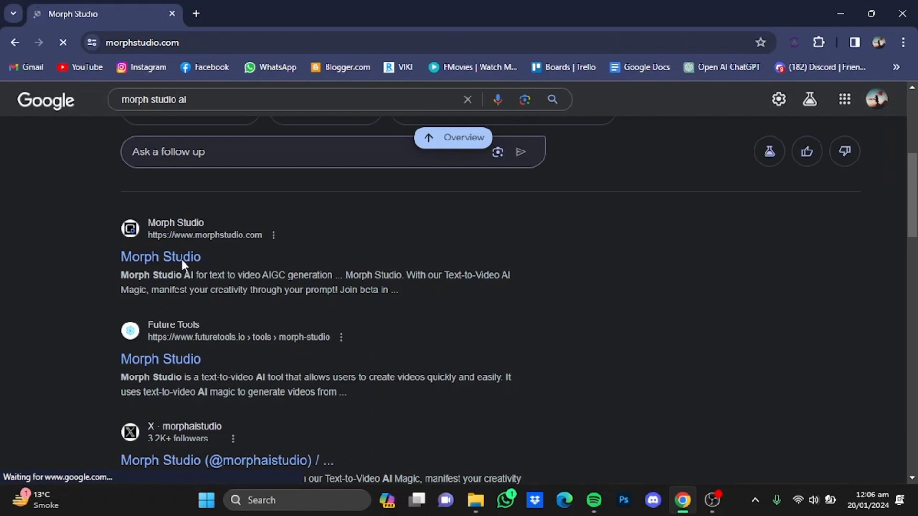
Step: From morphstudio.com, follow 'Join beta in Discord' to the server invite page
left_click(160, 256)
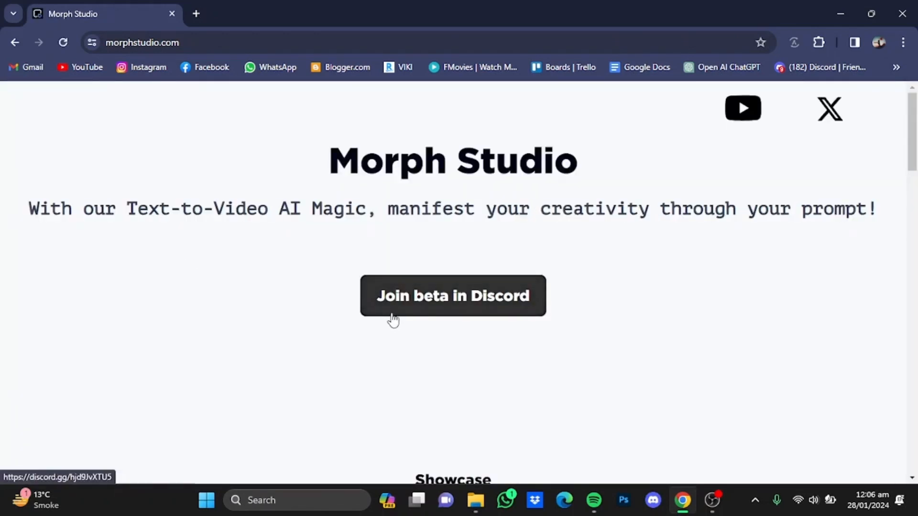
mouse_move(413, 309)
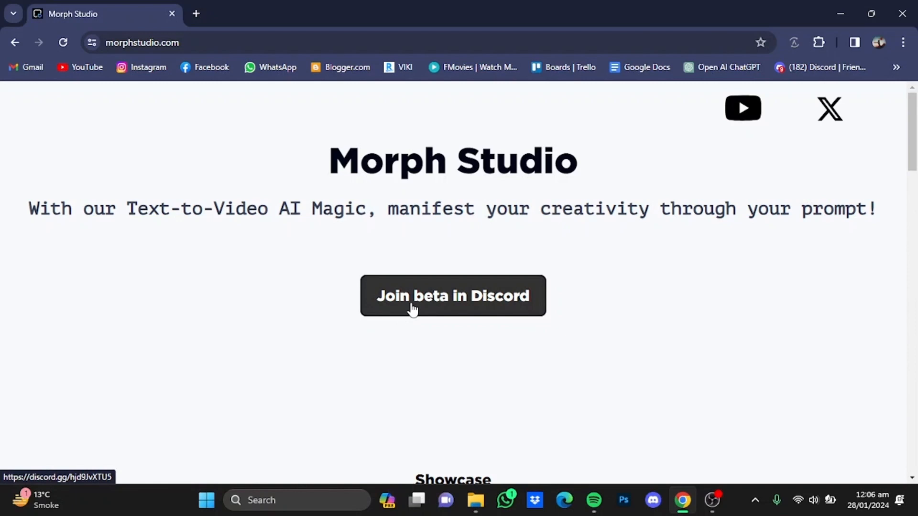
left_click(452, 295)
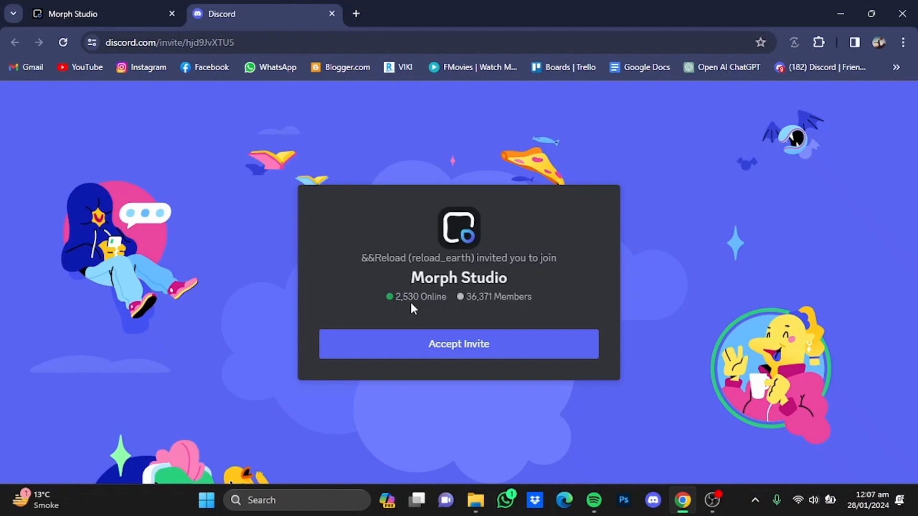
mouse_move(428, 343)
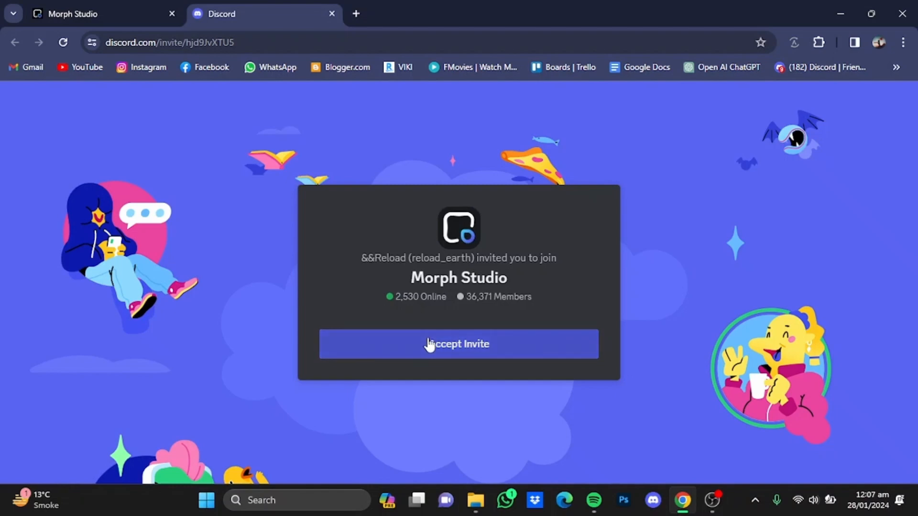
Step: Accept the Morph Studio invite and open the #video-generation-4 channel
left_click(458, 343)
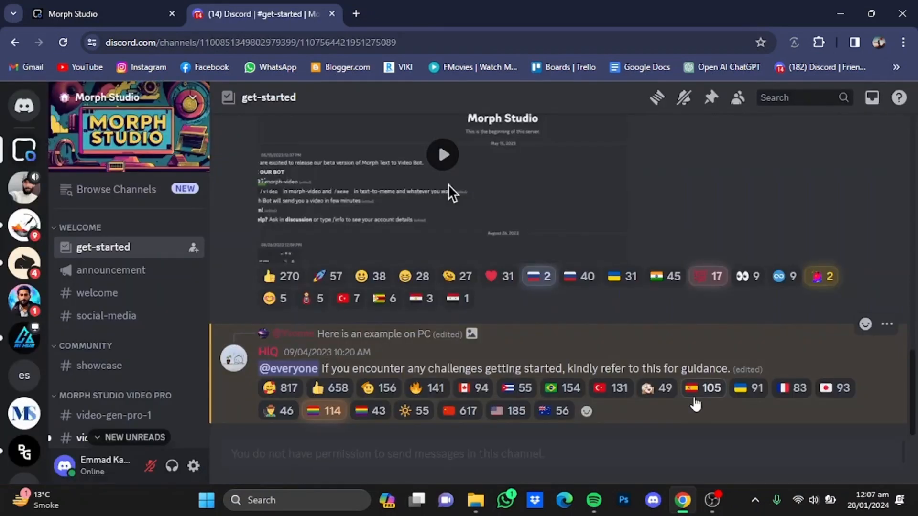
mouse_move(819, 275)
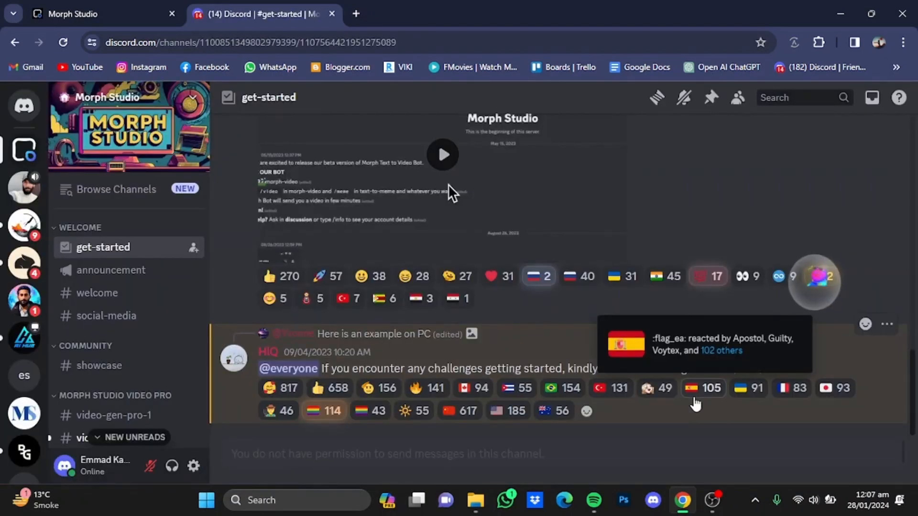
left_click(98, 366)
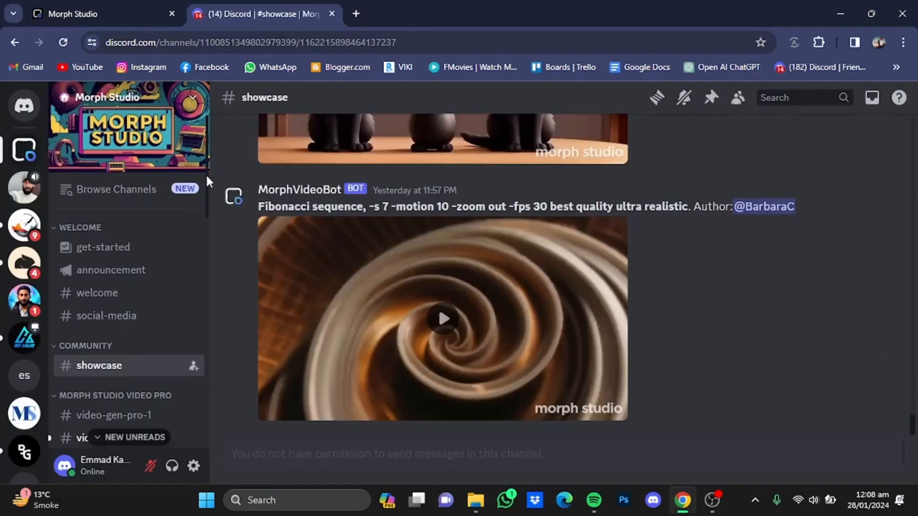
scroll("down", 3)
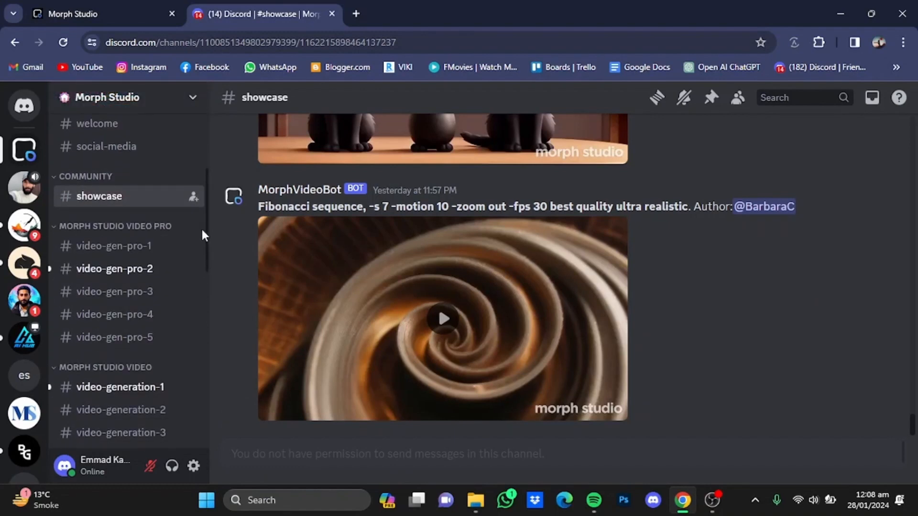
scroll("down", 3)
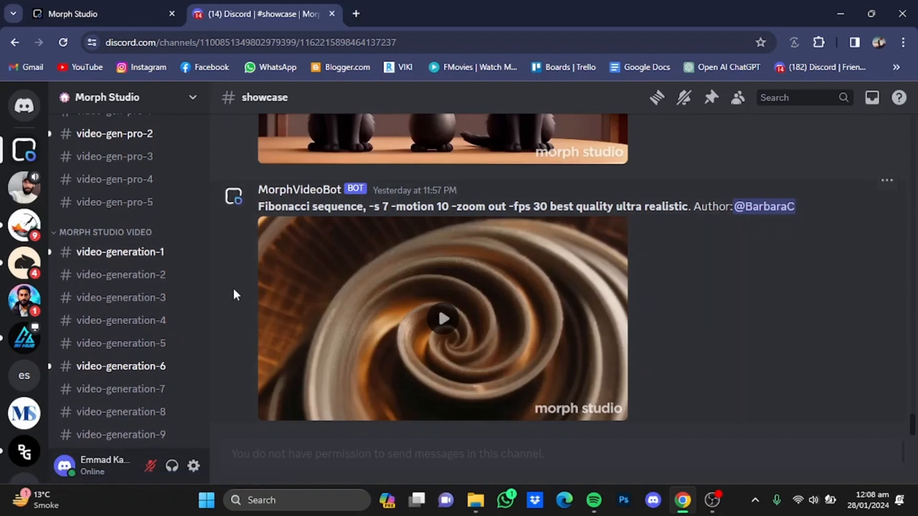
mouse_move(121, 320)
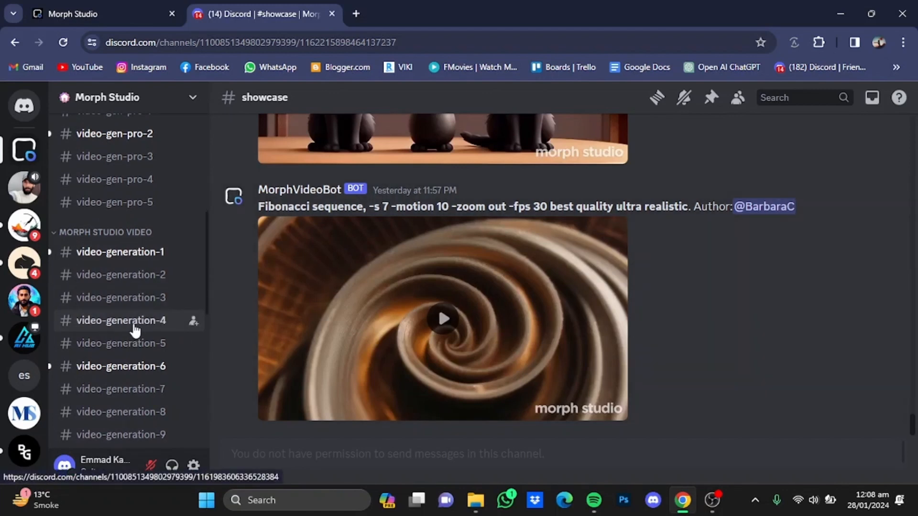
left_click(120, 320)
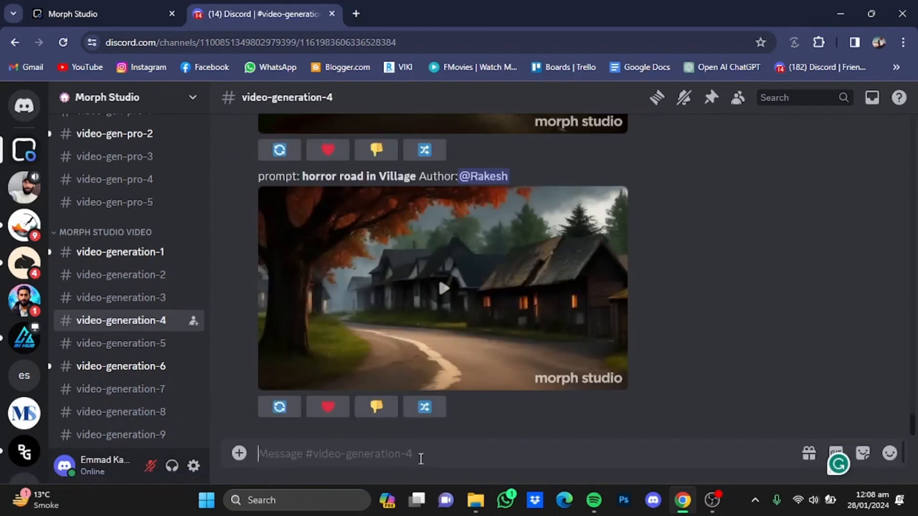
Step: Send the /video prompt 'a car standing infront of a villa' to MorphVideoBot
type("/")
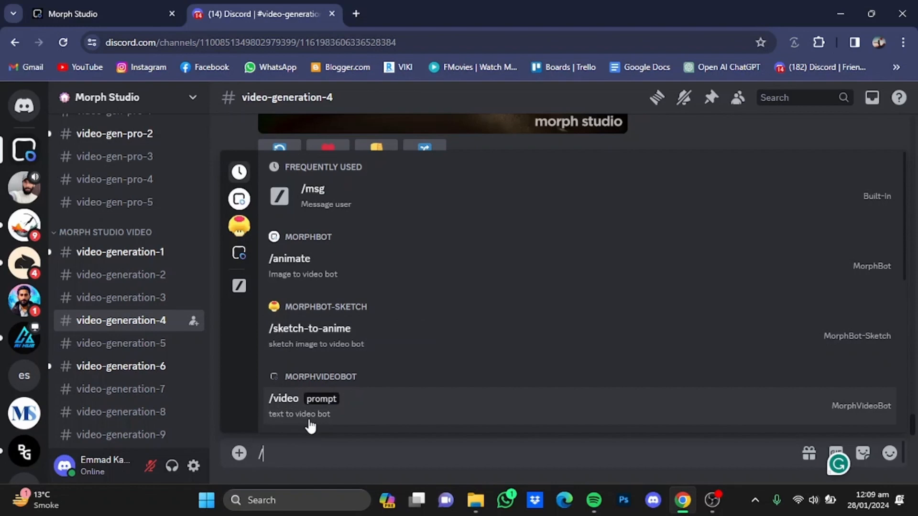
mouse_move(307, 419)
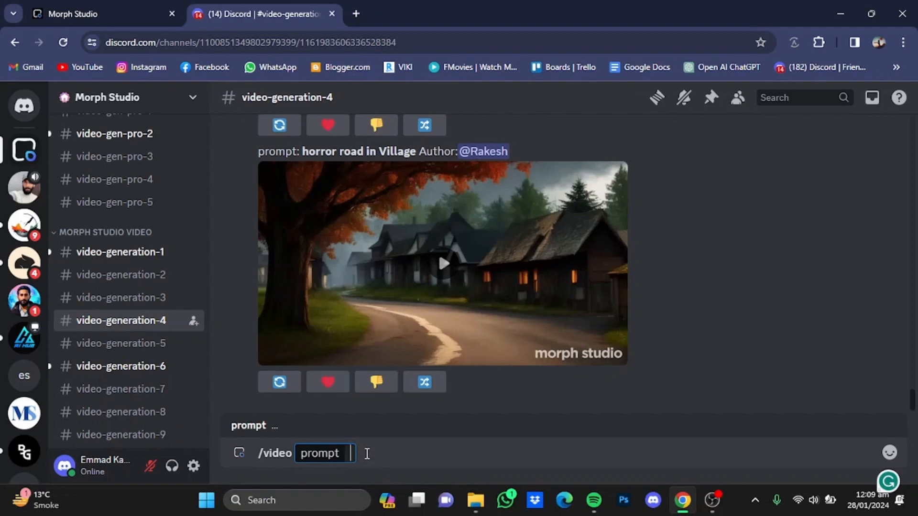
type("a")
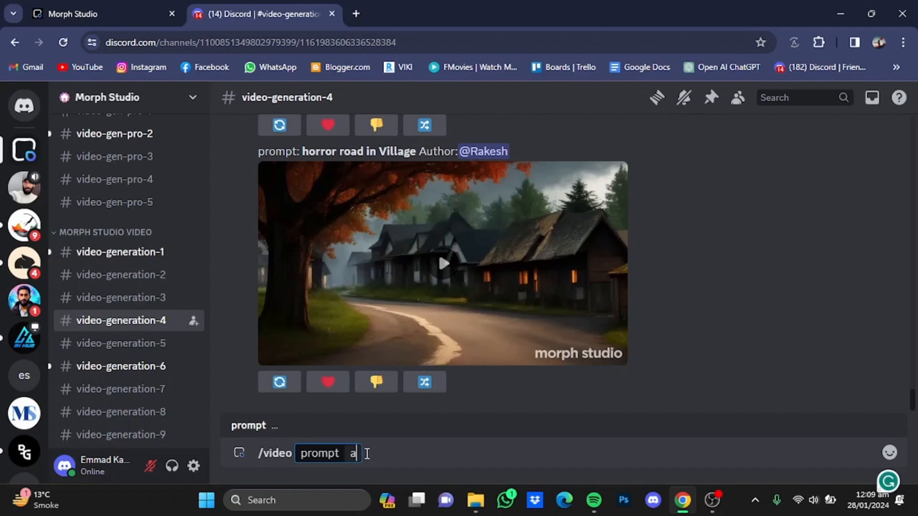
type("car")
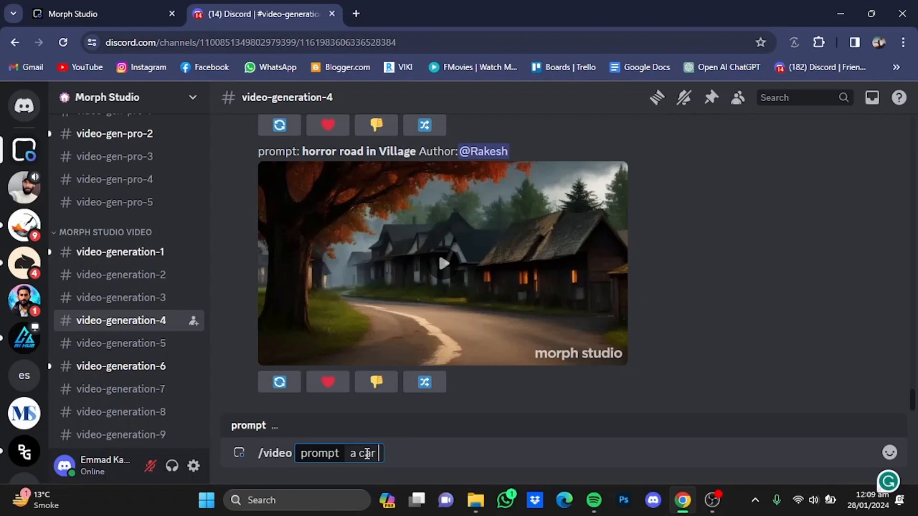
type("standing")
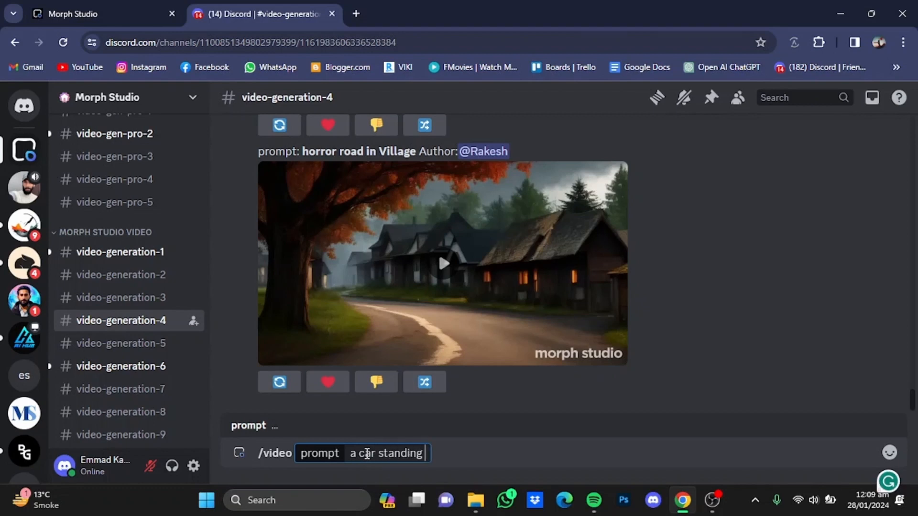
type("infront of a")
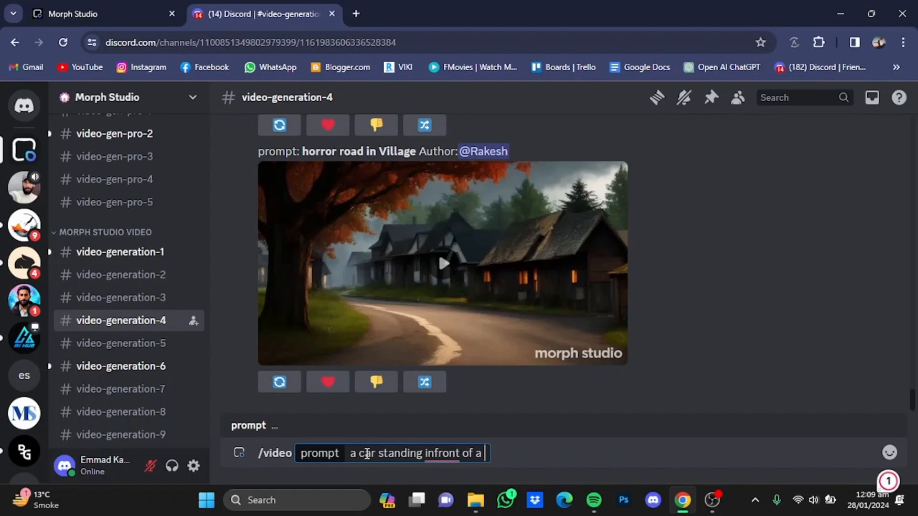
type("villa")
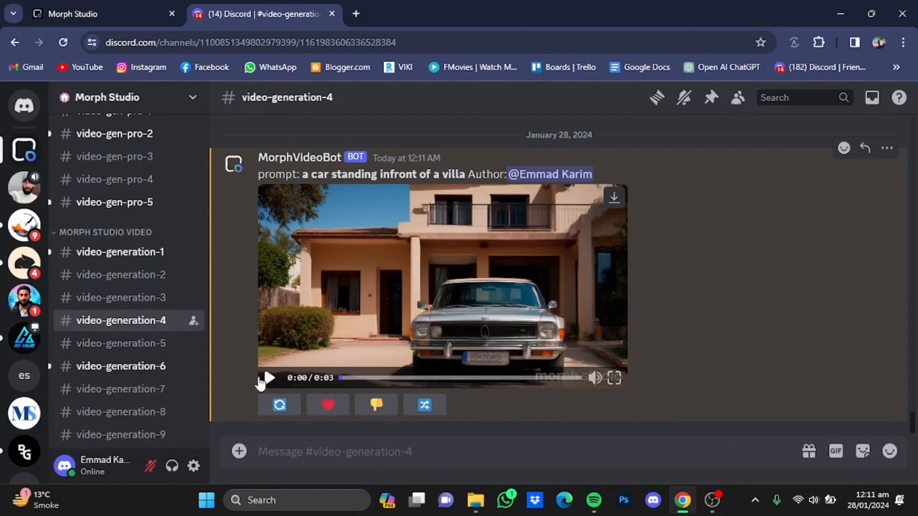
Step: Play the generated car-and-villa clip and pause it around two seconds
left_click(266, 377)
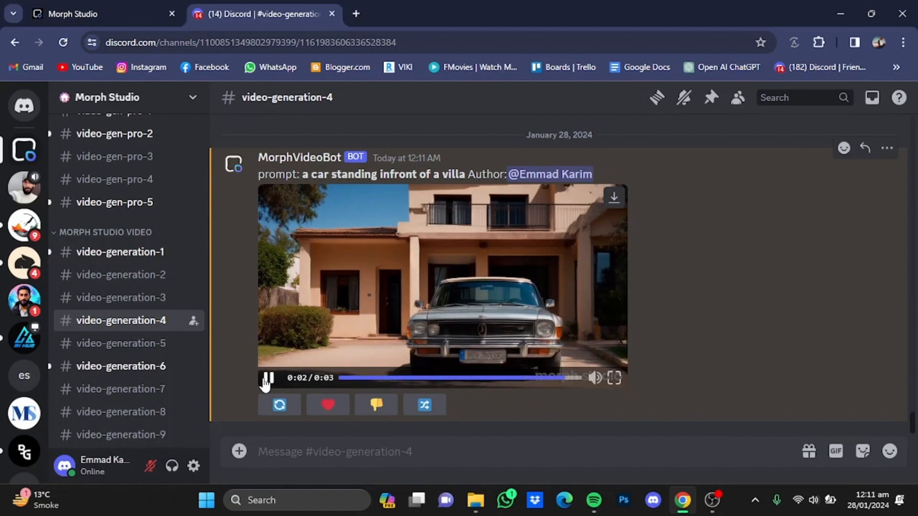
left_click(266, 379)
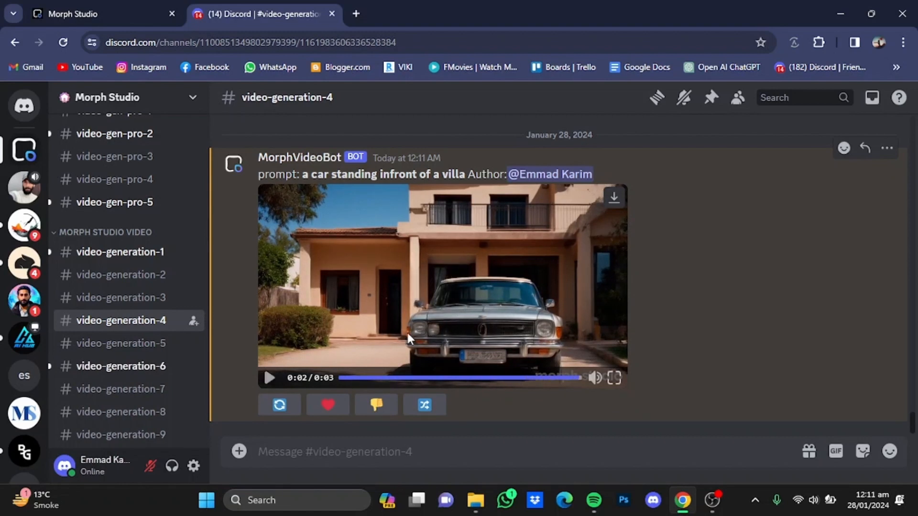
mouse_move(351, 218)
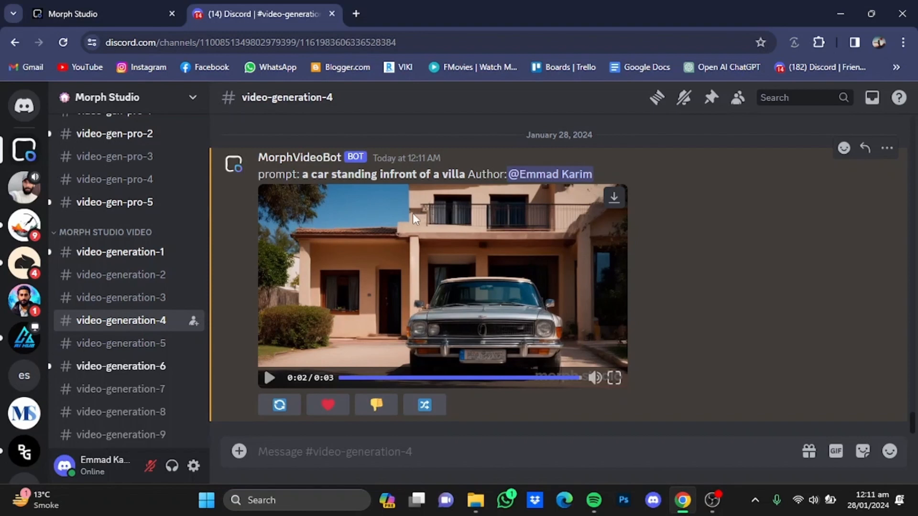
mouse_move(472, 299)
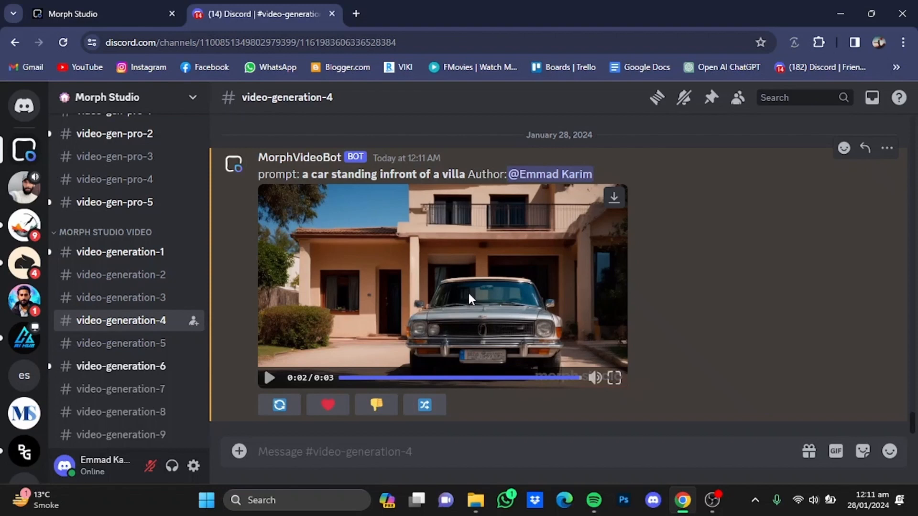
mouse_move(462, 324)
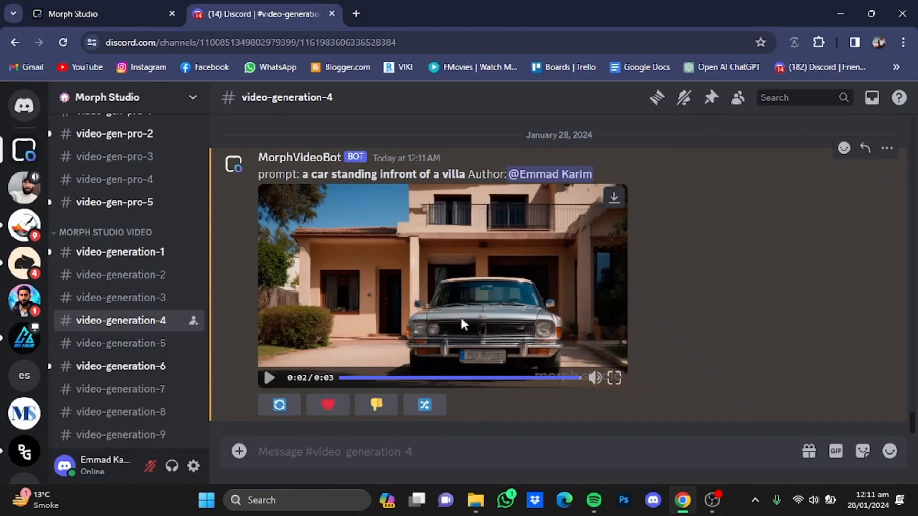
mouse_move(279, 405)
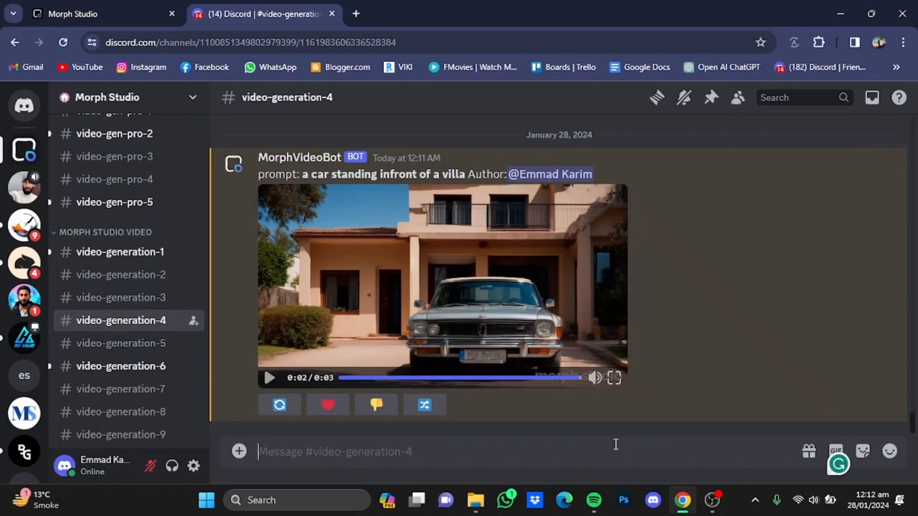
Step: Start an /animate command and attach 'man smiling.jpg' from the Desktop
type("?")
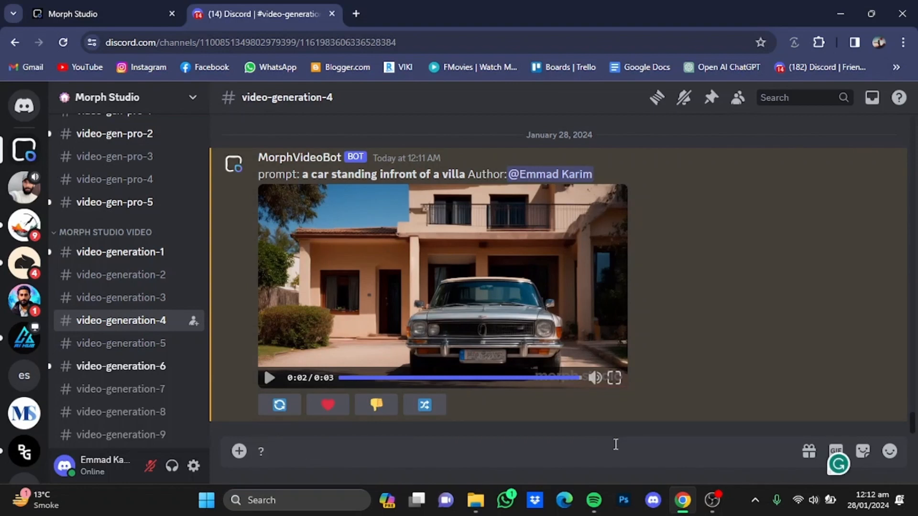
type("/")
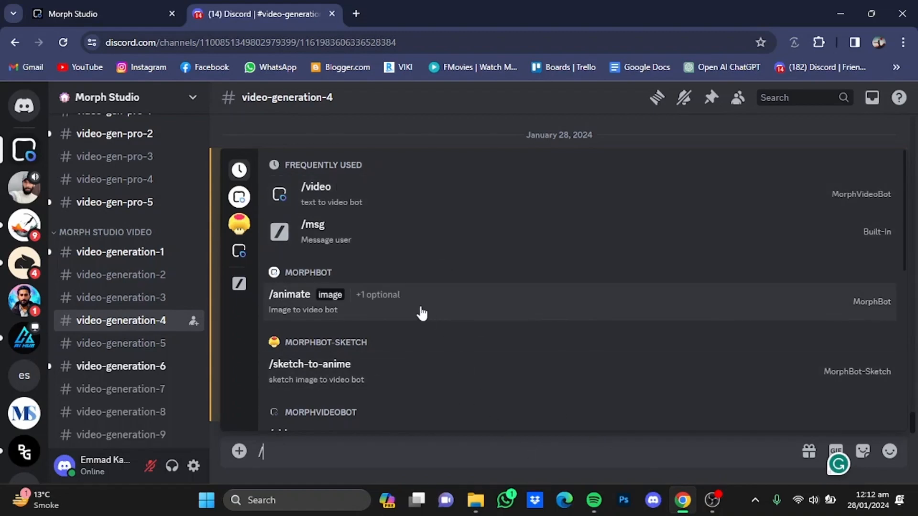
left_click(289, 295)
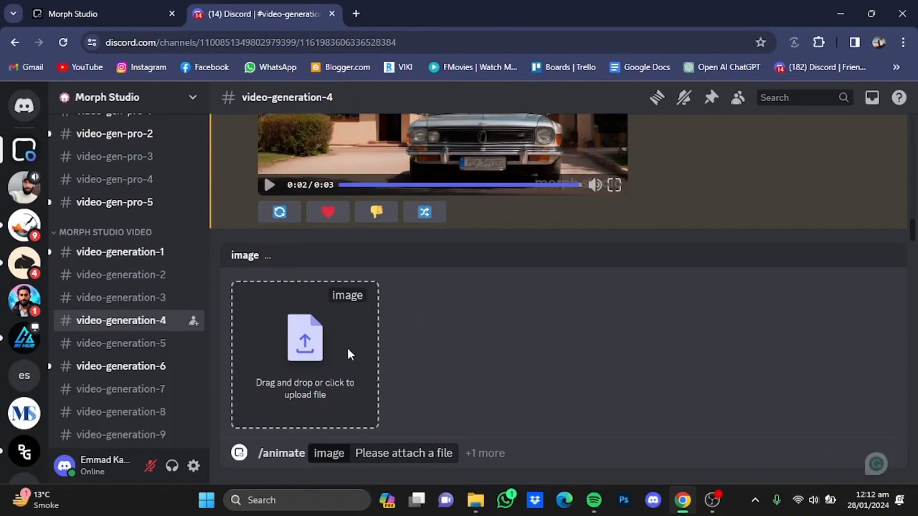
left_click(304, 354)
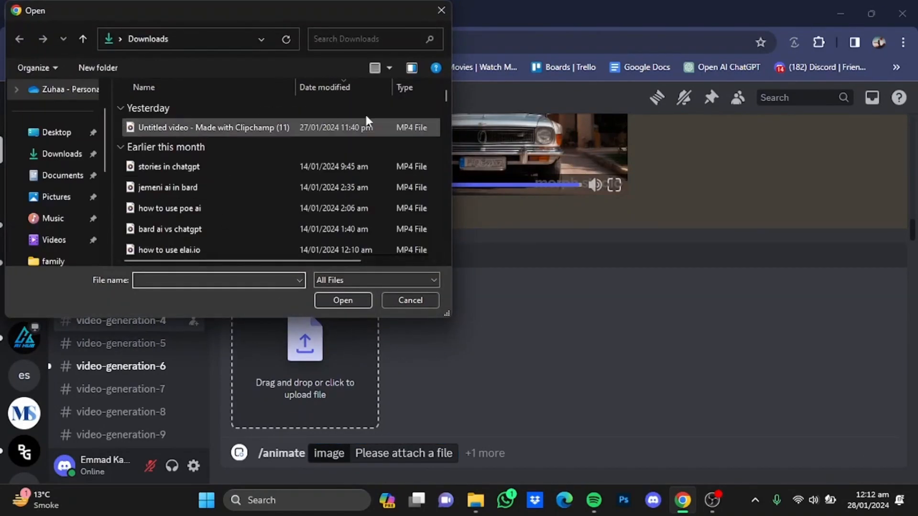
left_click(57, 132)
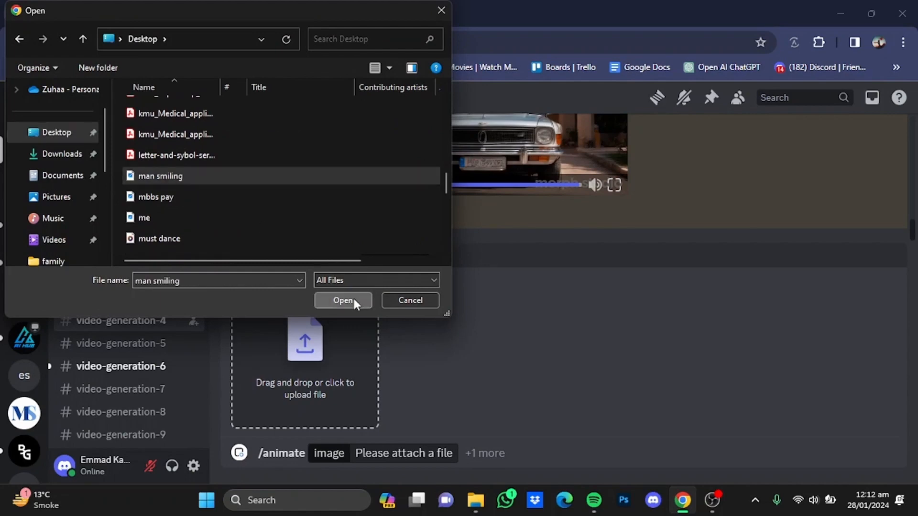
left_click(344, 300)
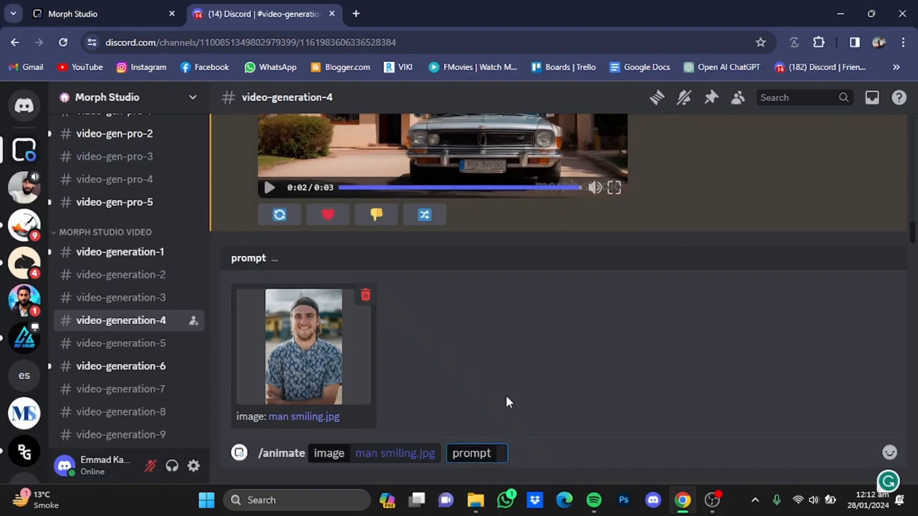
Step: Replace the draft wording with the prompt 'the boy blinks his eyes' and send it to MorphBot
type("make him bl")
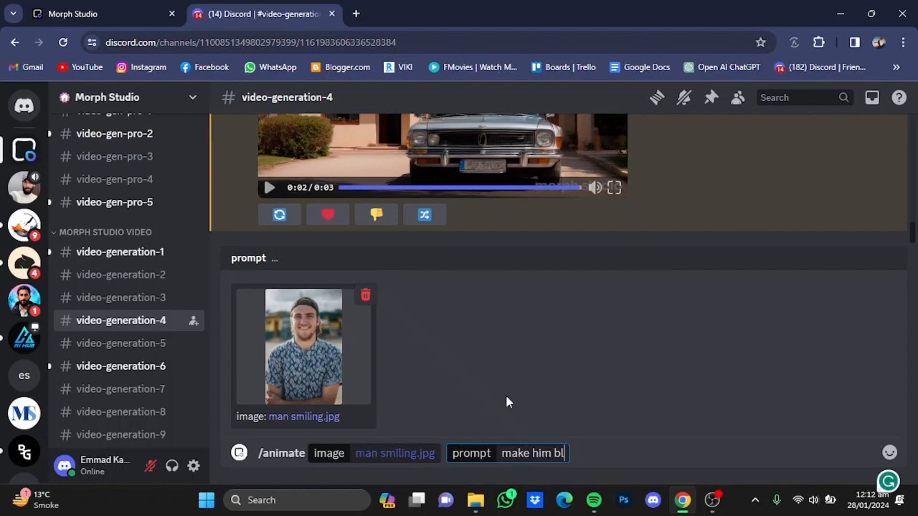
key("ctrl+a")
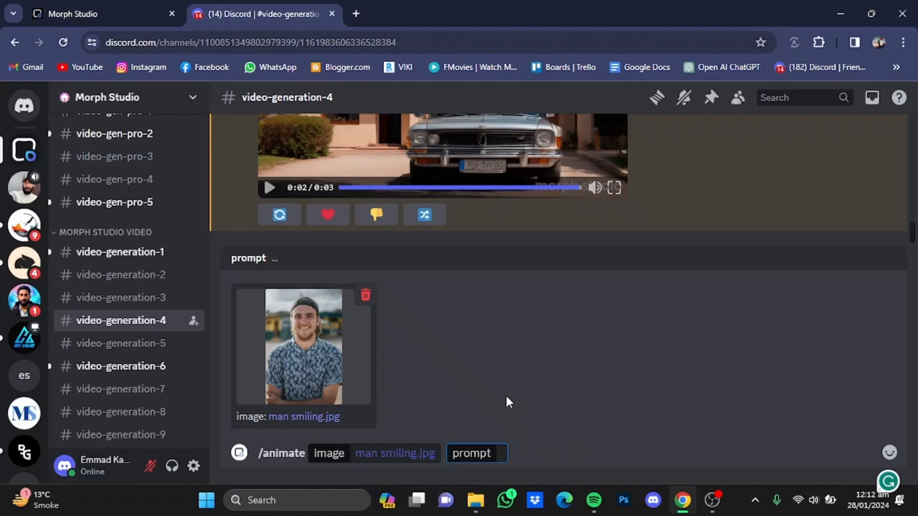
type("the boy blinks h")
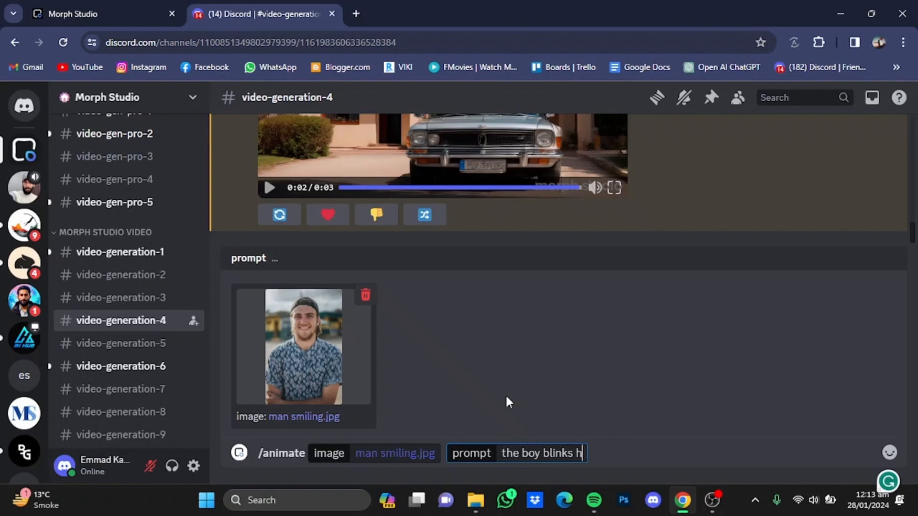
type("is eye")
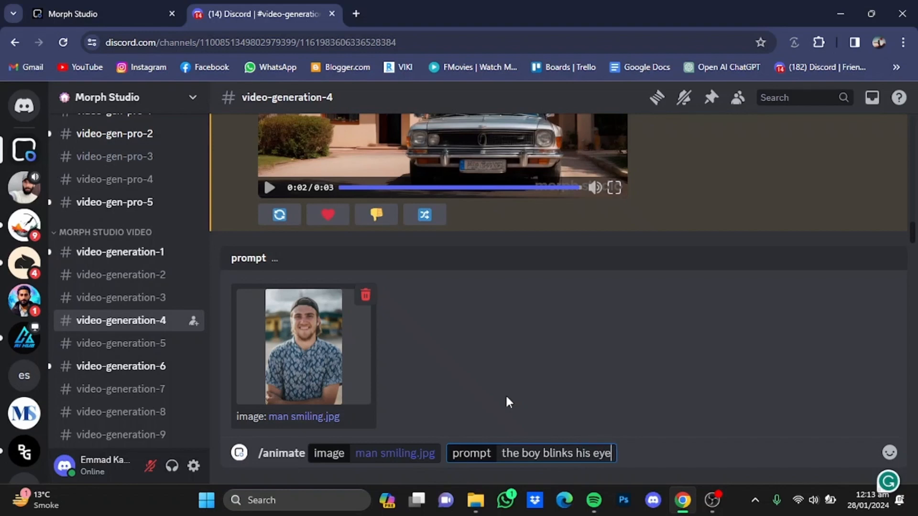
type("s")
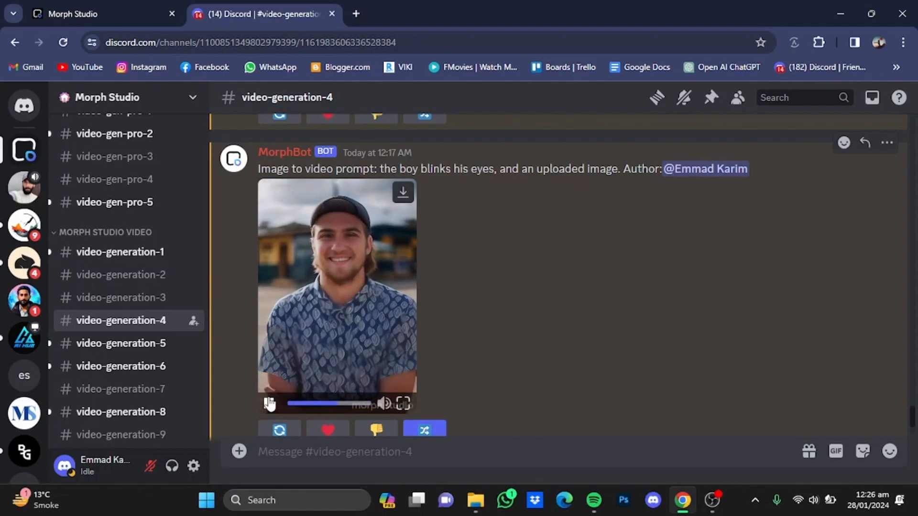
Step: Play MorphBot's blinking smiling-man clip
left_click(268, 403)
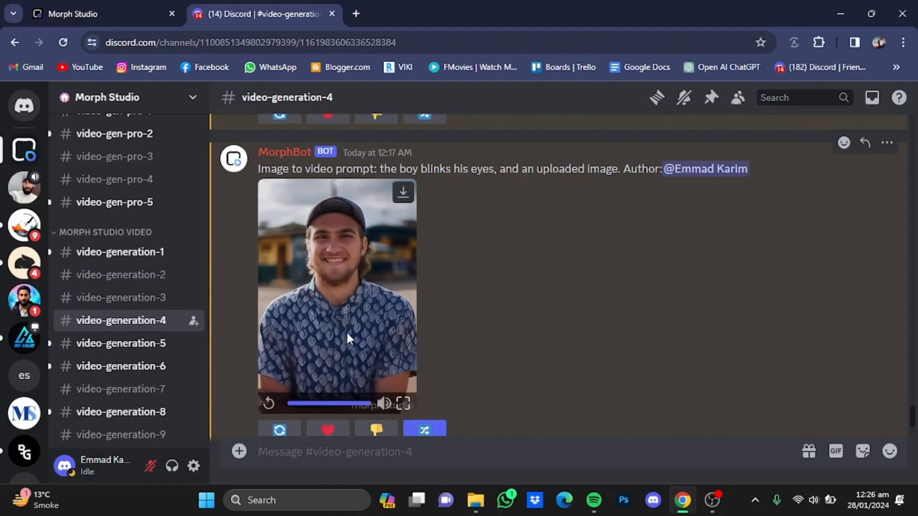
mouse_move(328, 309)
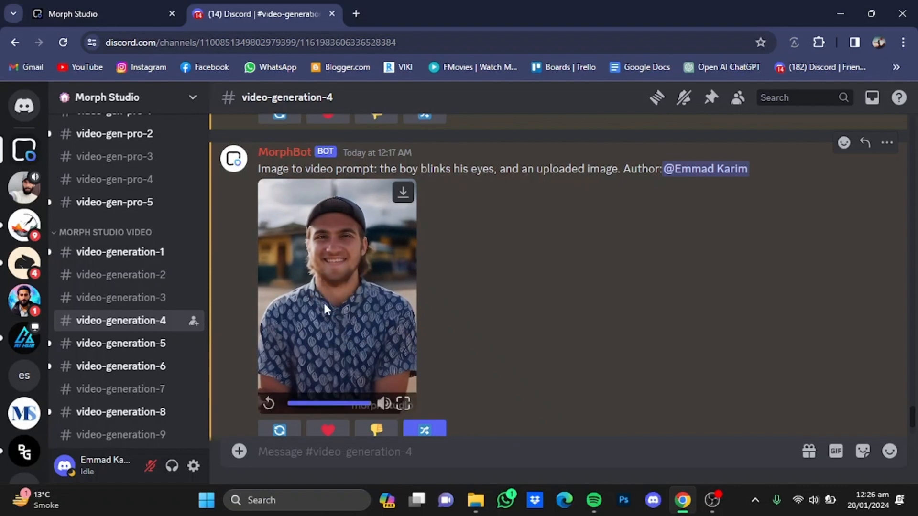